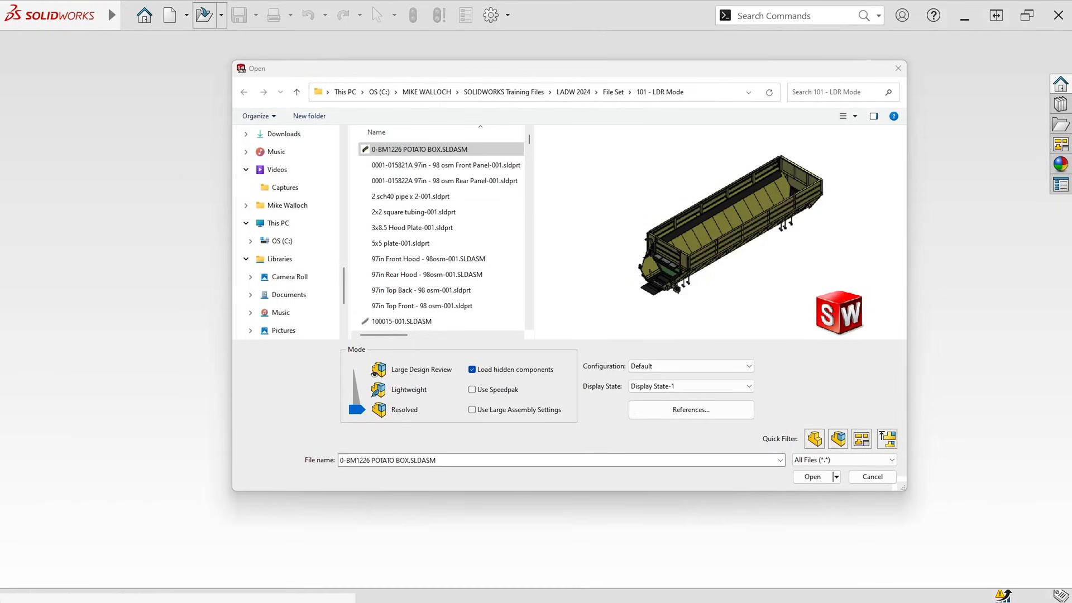
mouse_move(39, 348)
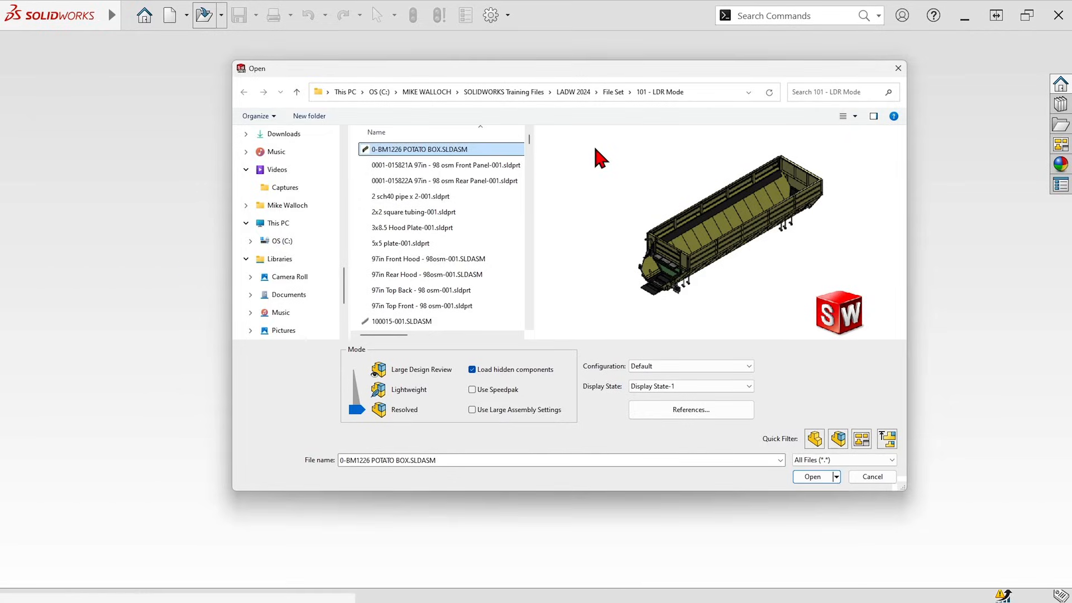
mouse_move(516, 158)
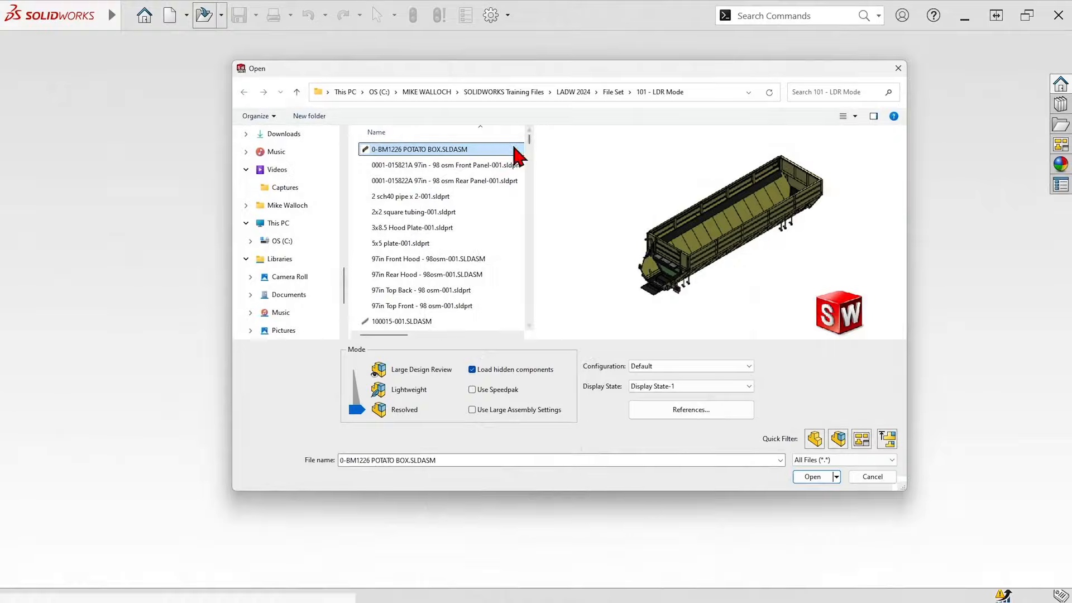
mouse_move(506, 151)
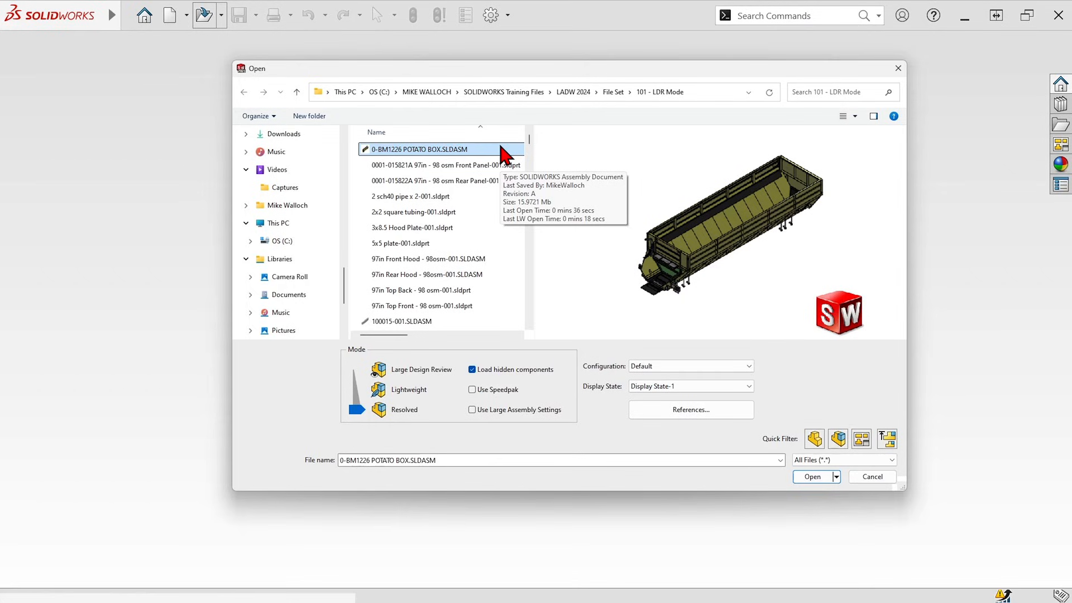
mouse_move(413, 321)
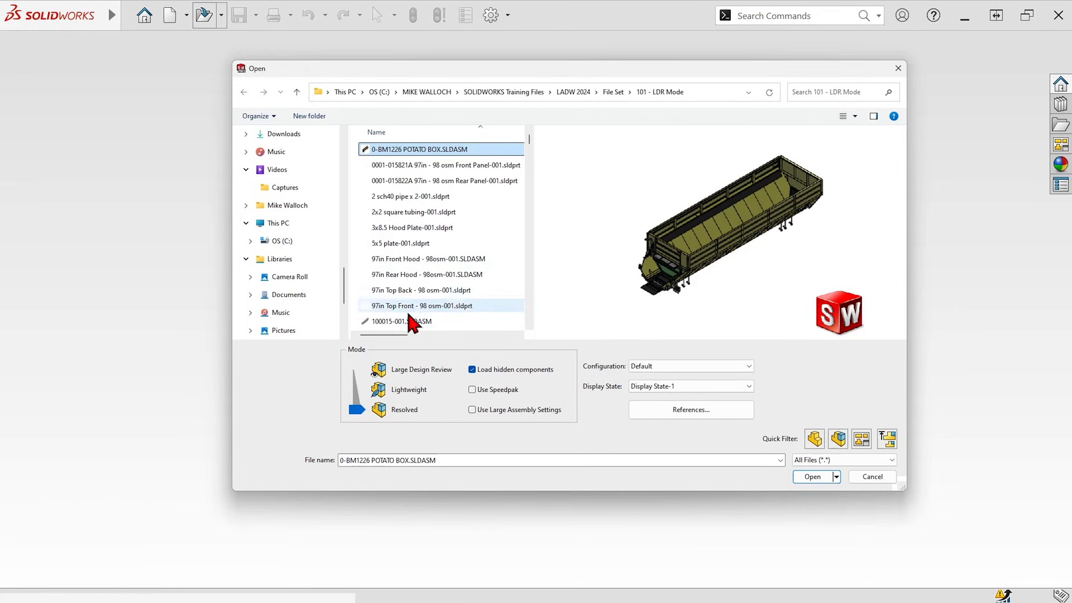
mouse_move(379, 389)
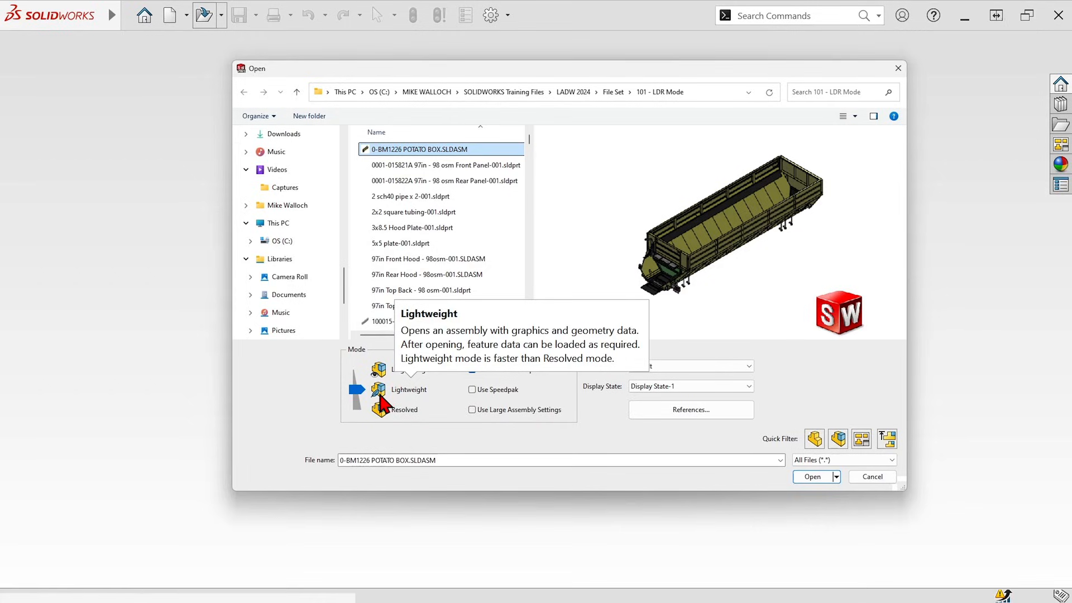
mouse_move(387, 397)
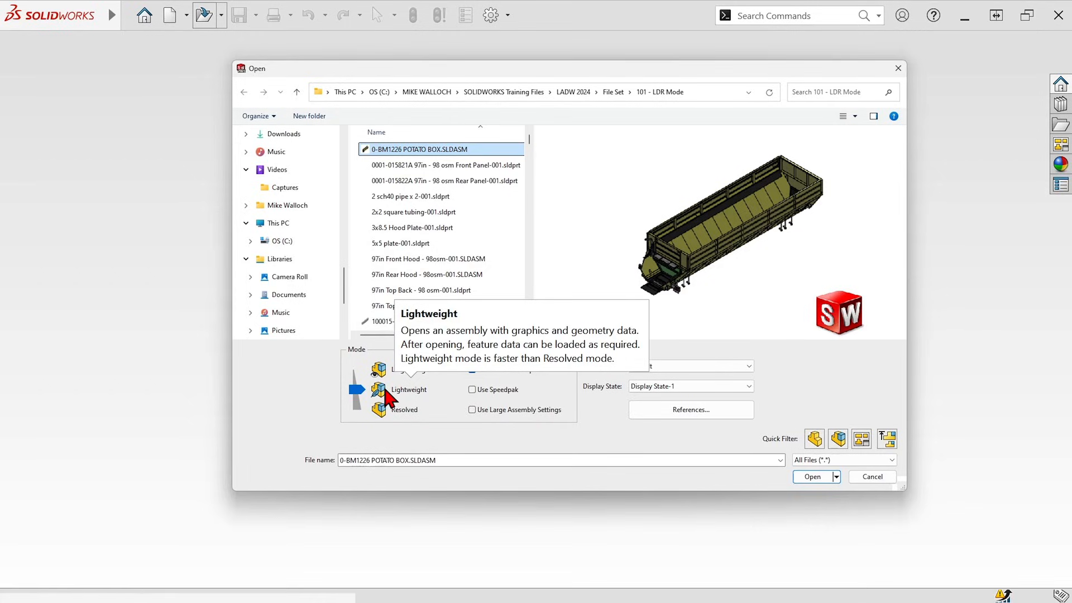
Enable 'Load component lightweight' under System Options > Performance and accept the change
click(812, 477)
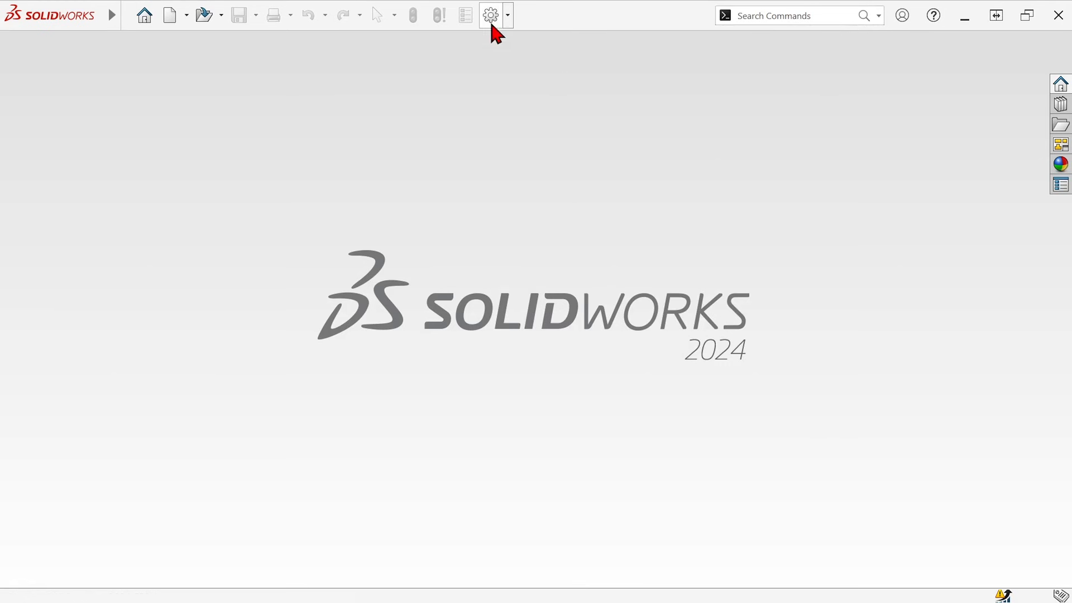
click(489, 14)
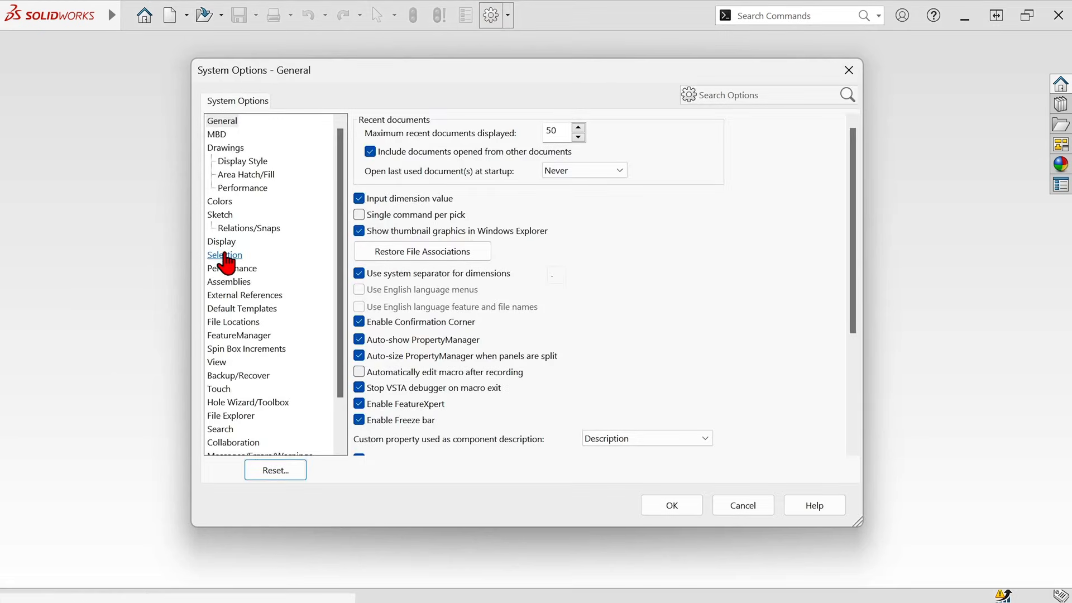
click(232, 267)
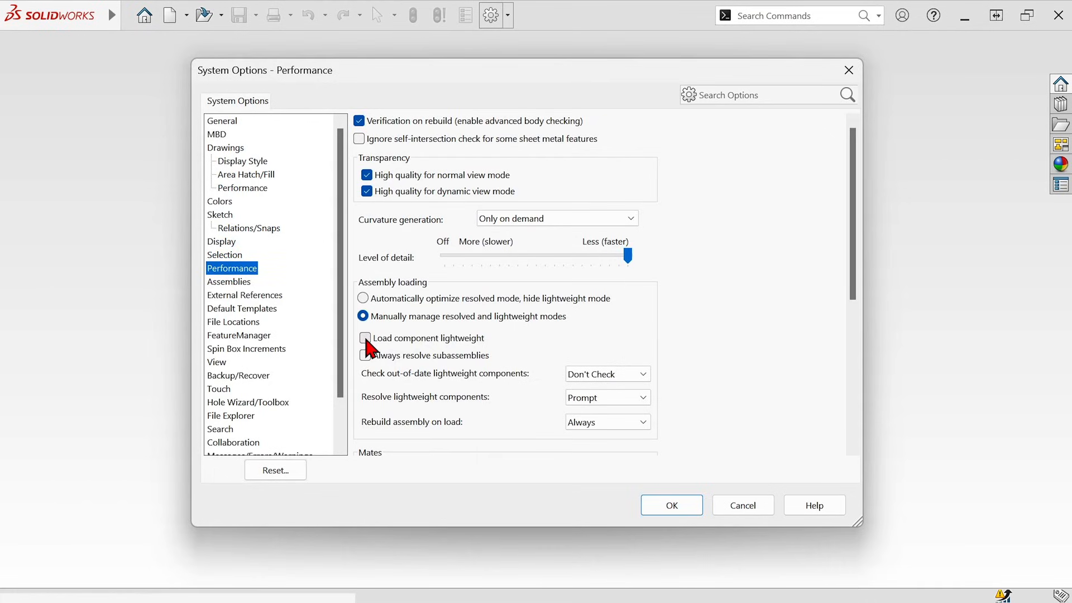
click(365, 338)
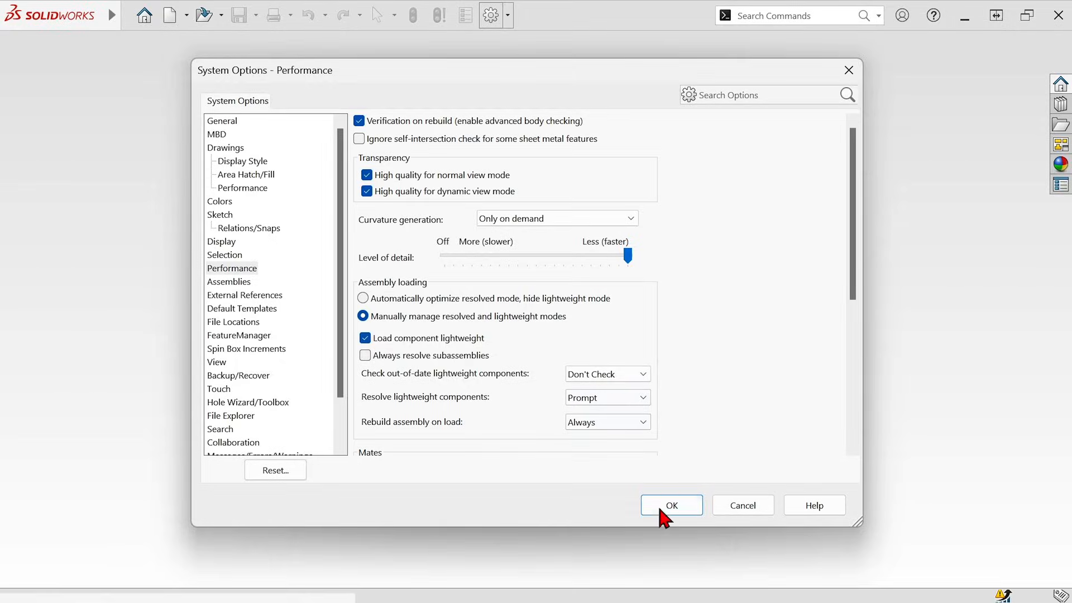
click(670, 504)
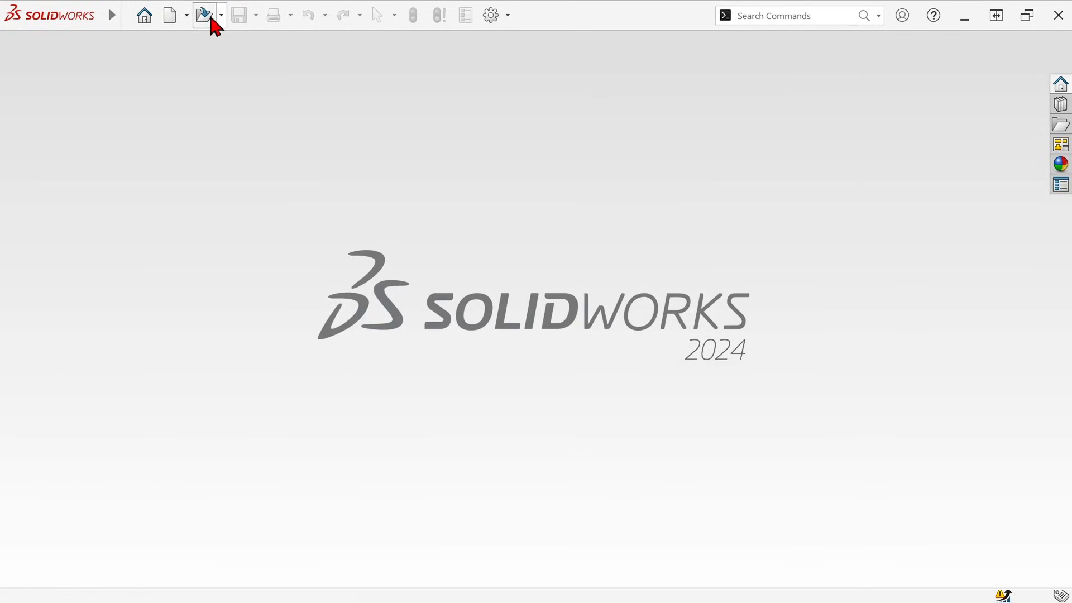
Select 0-BM1226 POTATO BOX.SLDASM in the Open dialog to review its Mode slider
click(202, 15)
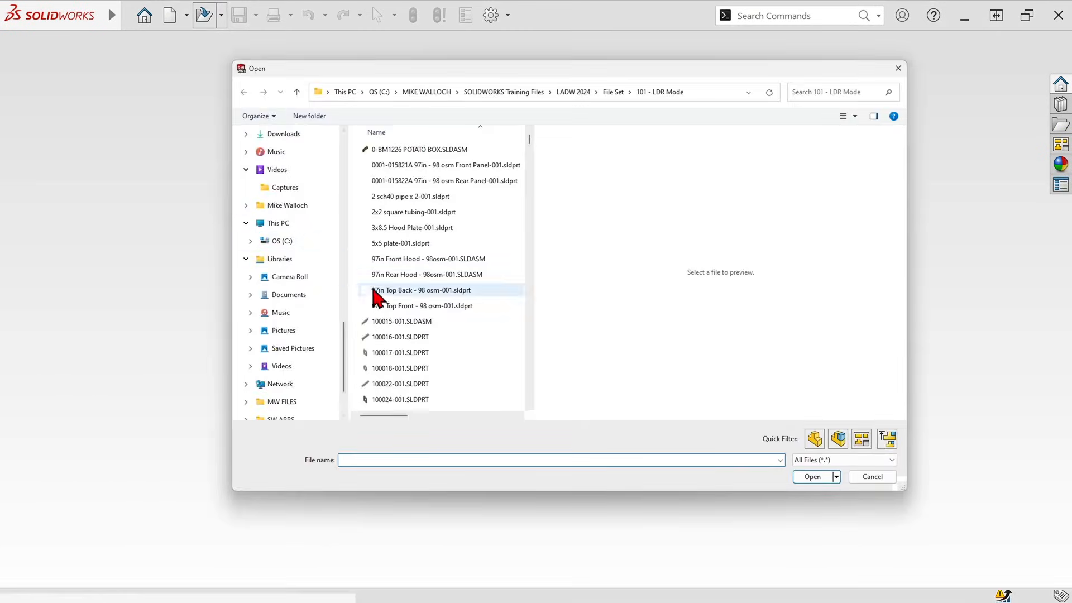
click(419, 149)
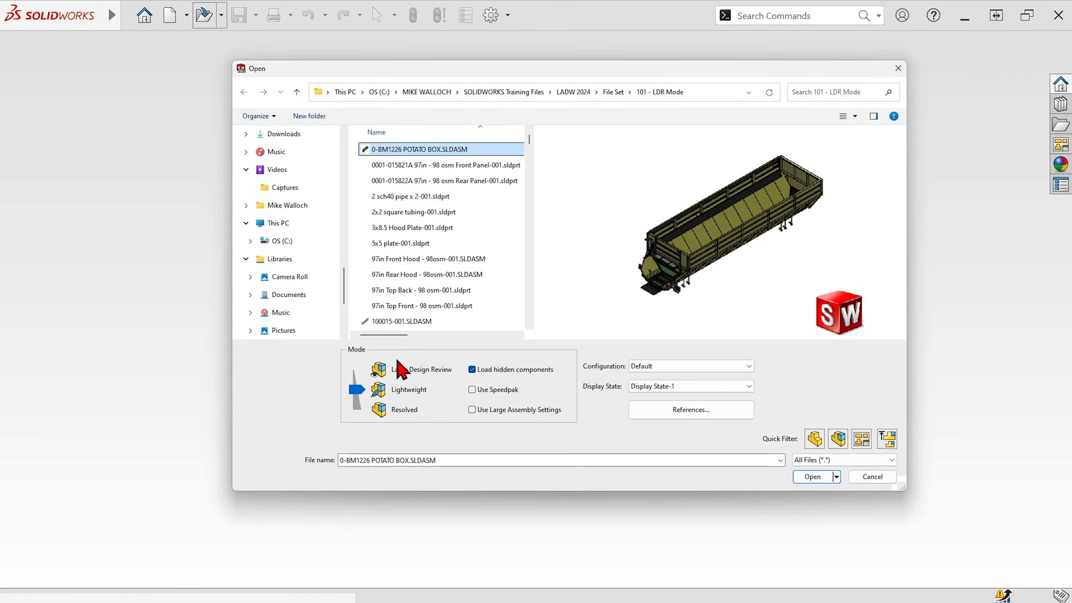
mouse_move(407, 394)
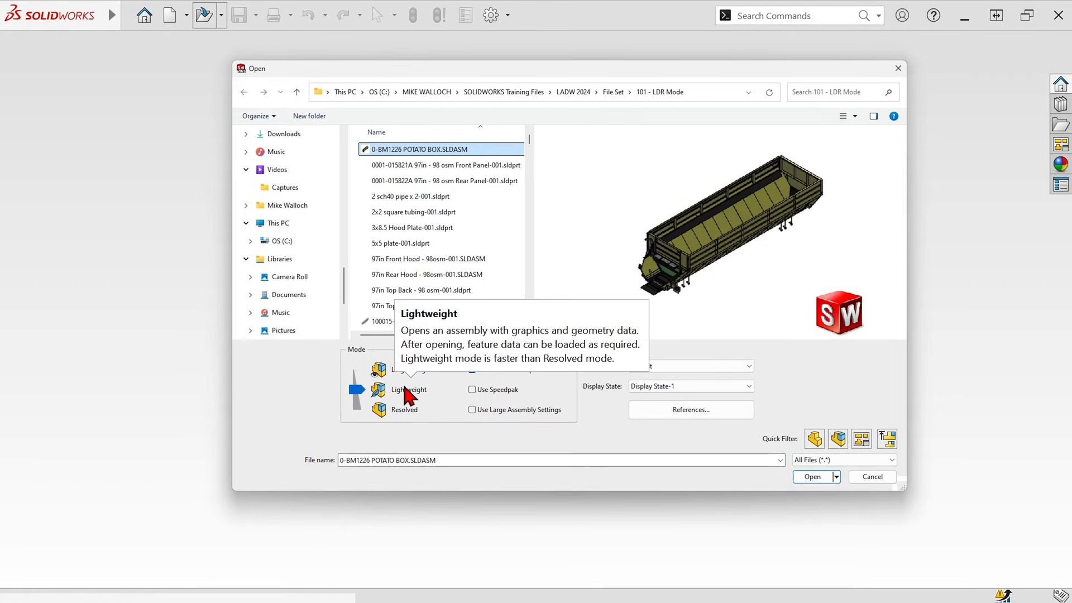
mouse_move(398, 418)
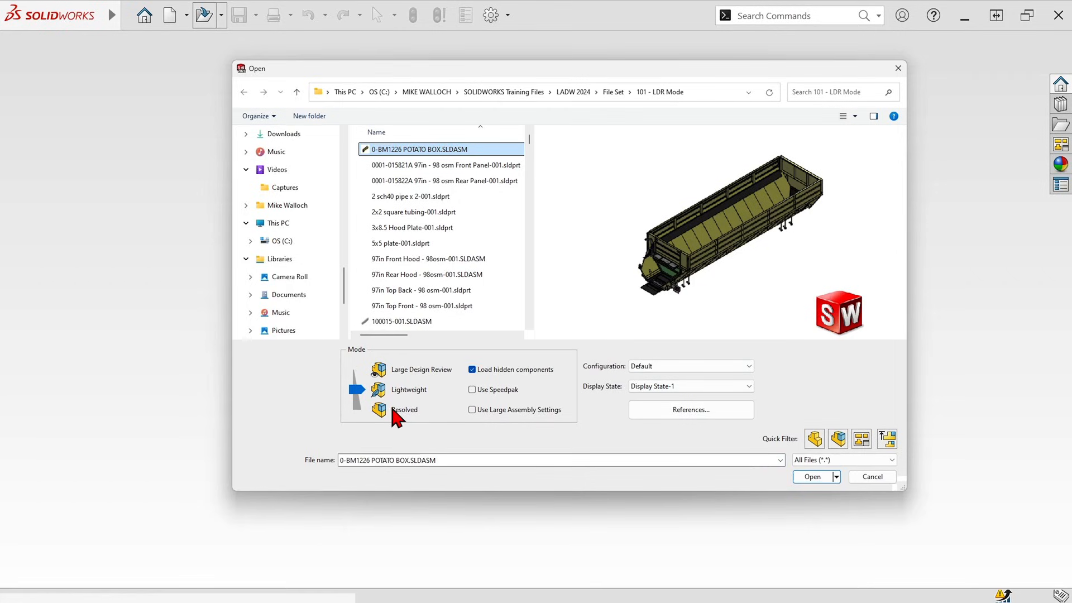
mouse_move(404, 410)
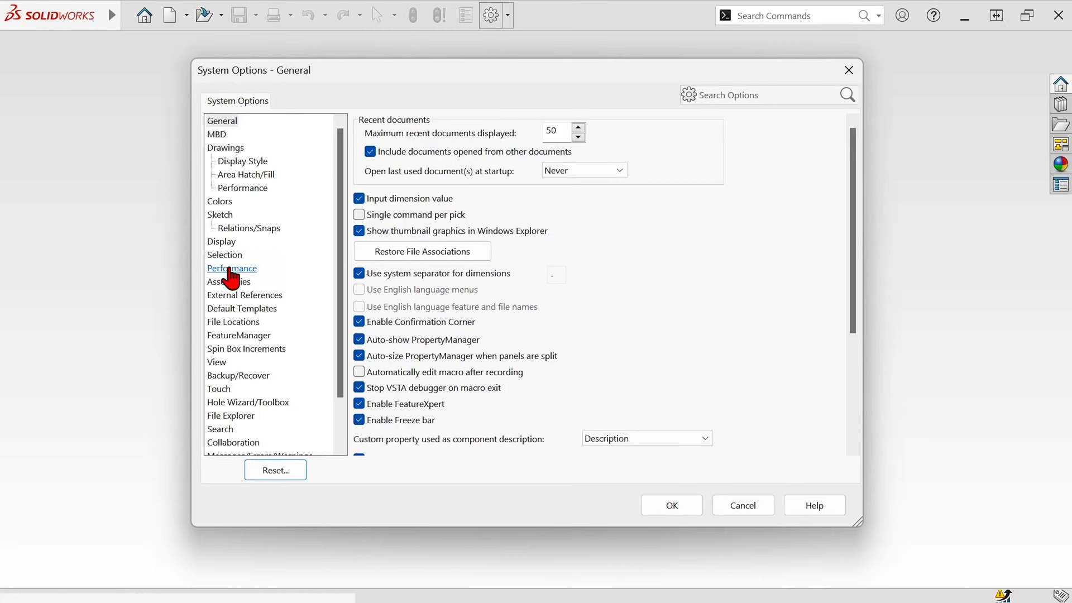
Choose 'Automatically optimize resolved mode, hide lightweight mode' in Performance and accept
click(231, 267)
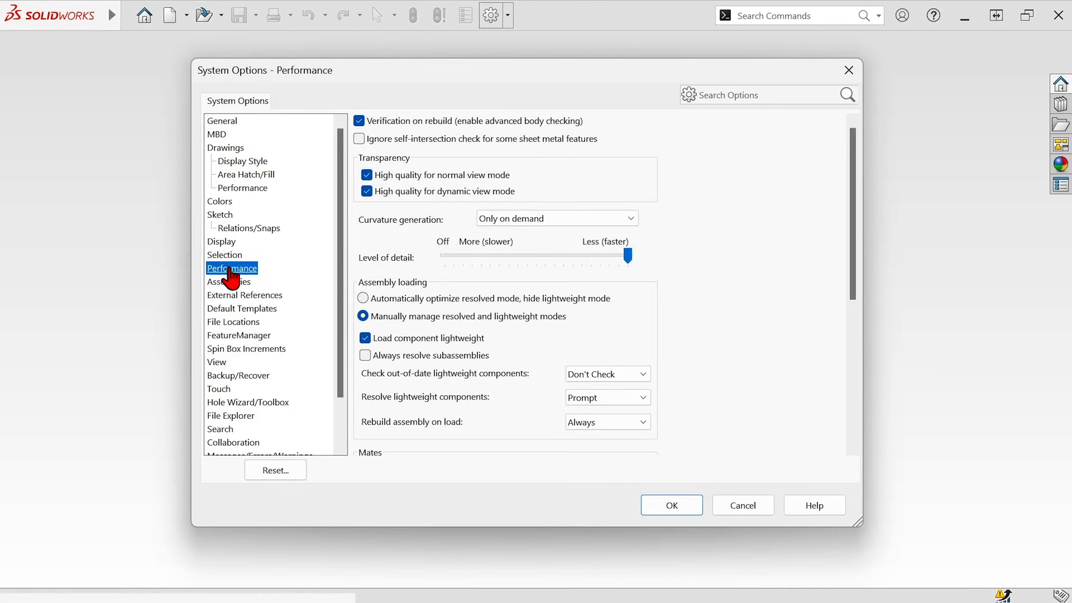
mouse_move(522, 357)
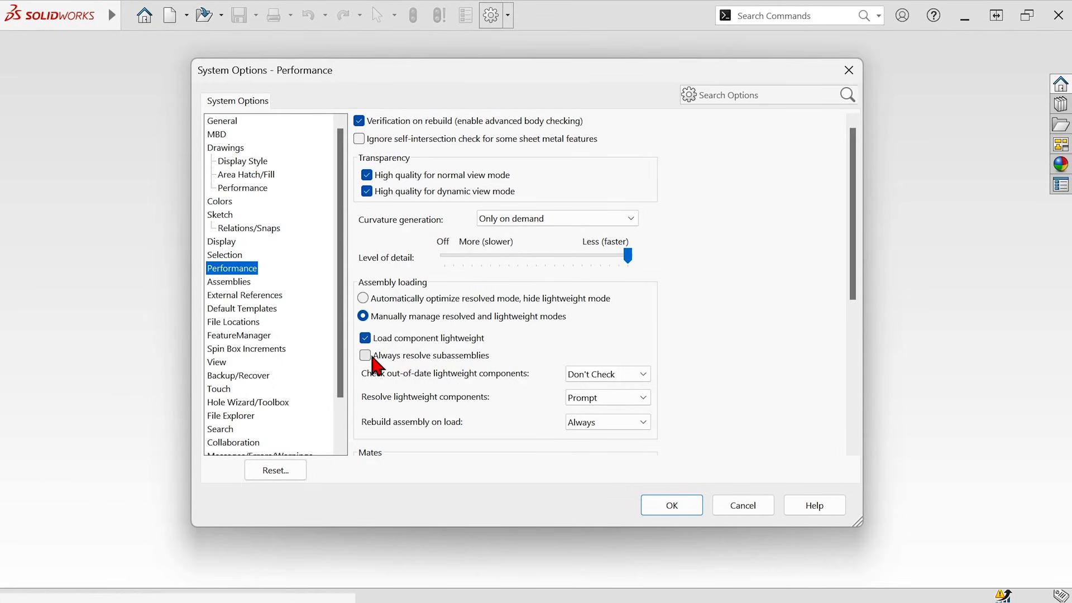
mouse_move(503, 375)
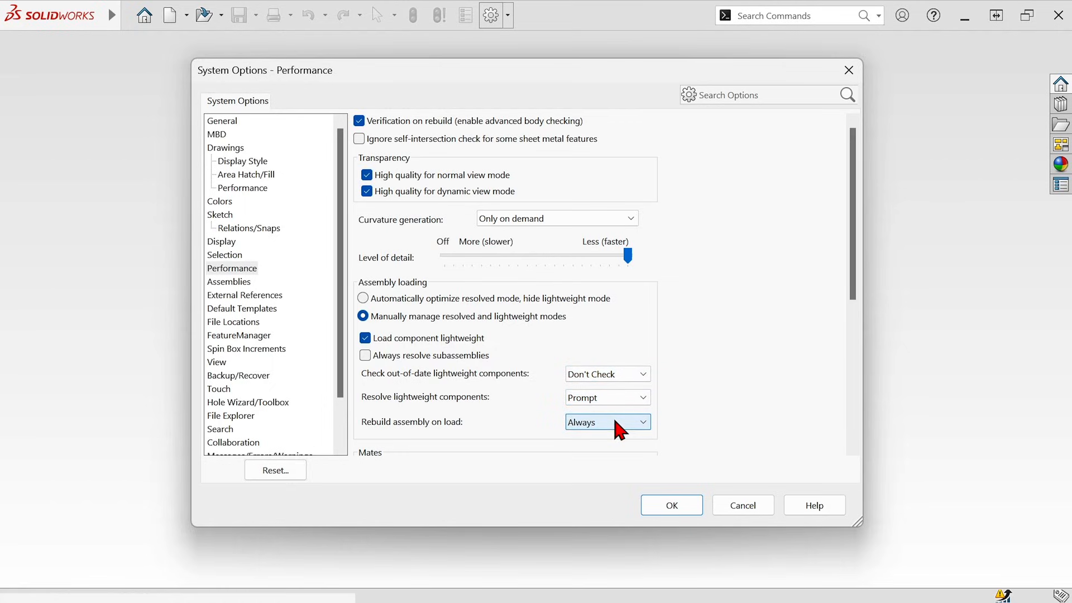
mouse_move(709, 408)
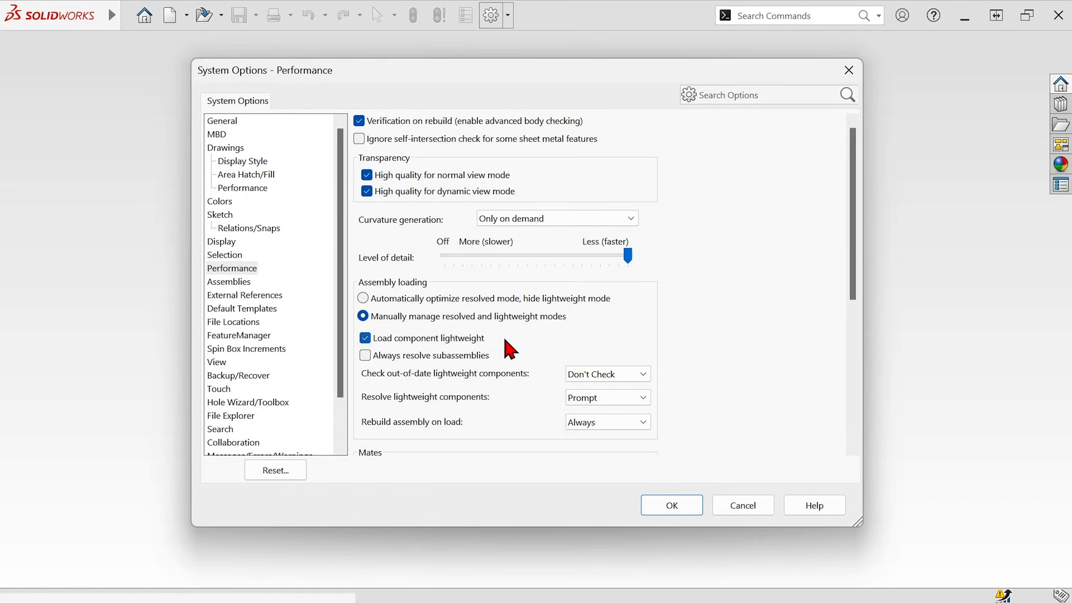
mouse_move(466, 412)
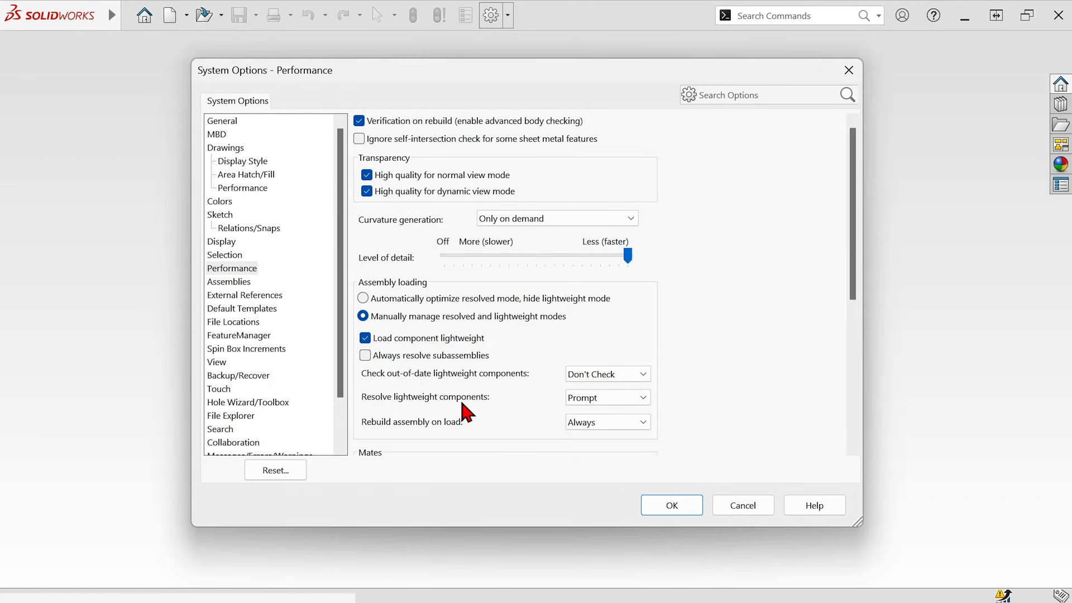
mouse_move(480, 380)
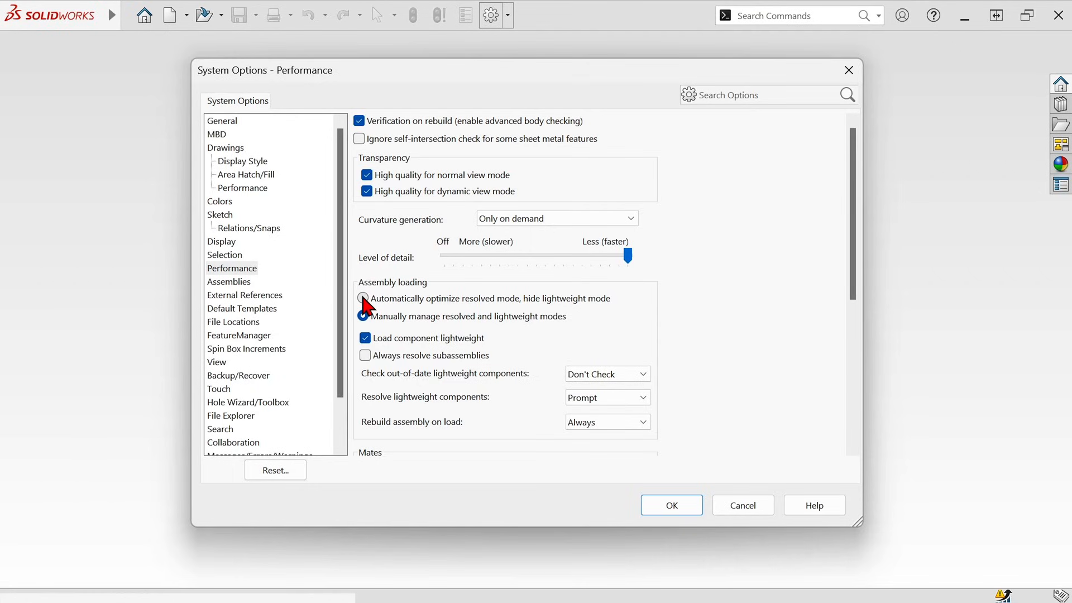
click(363, 299)
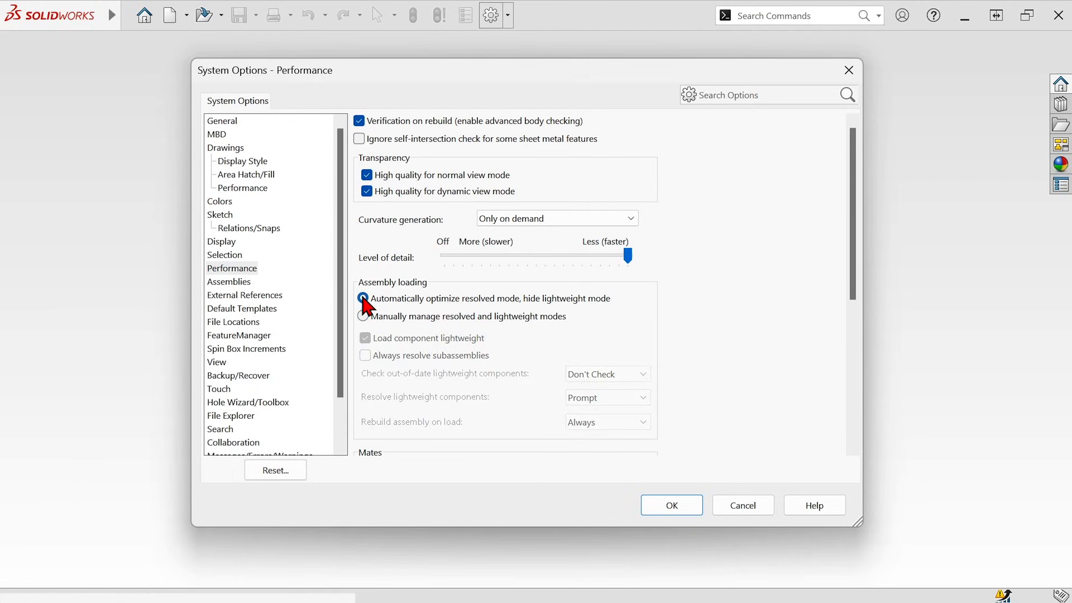
click(363, 298)
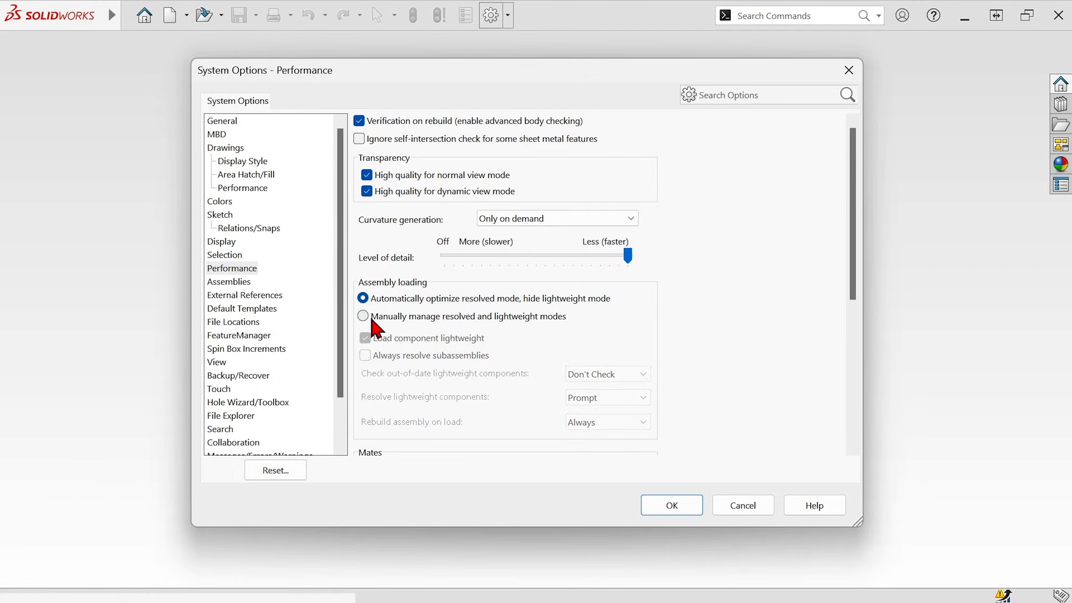
mouse_move(426, 416)
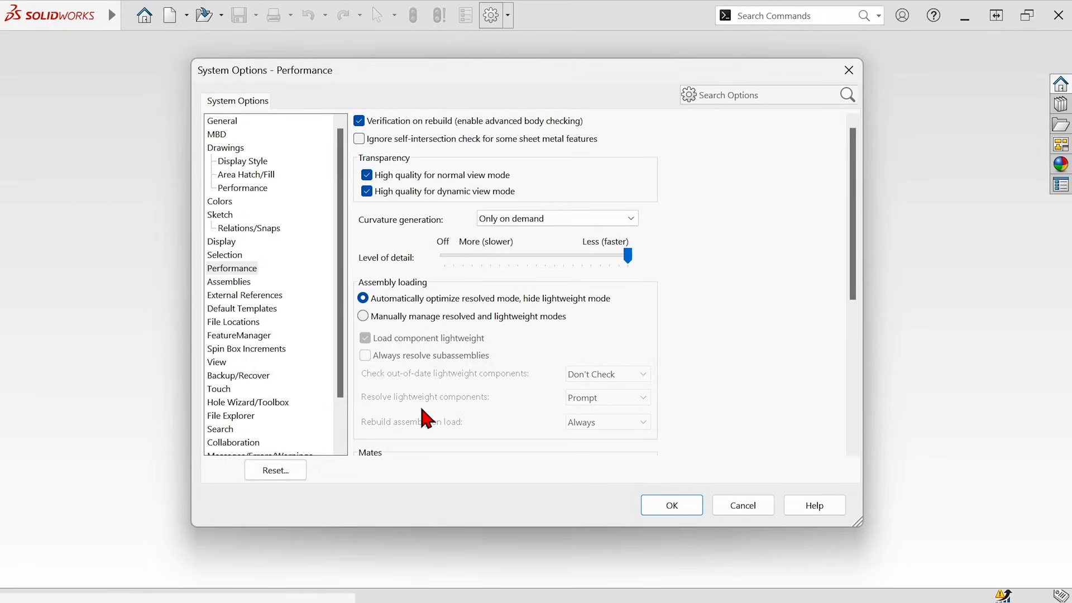
click(670, 505)
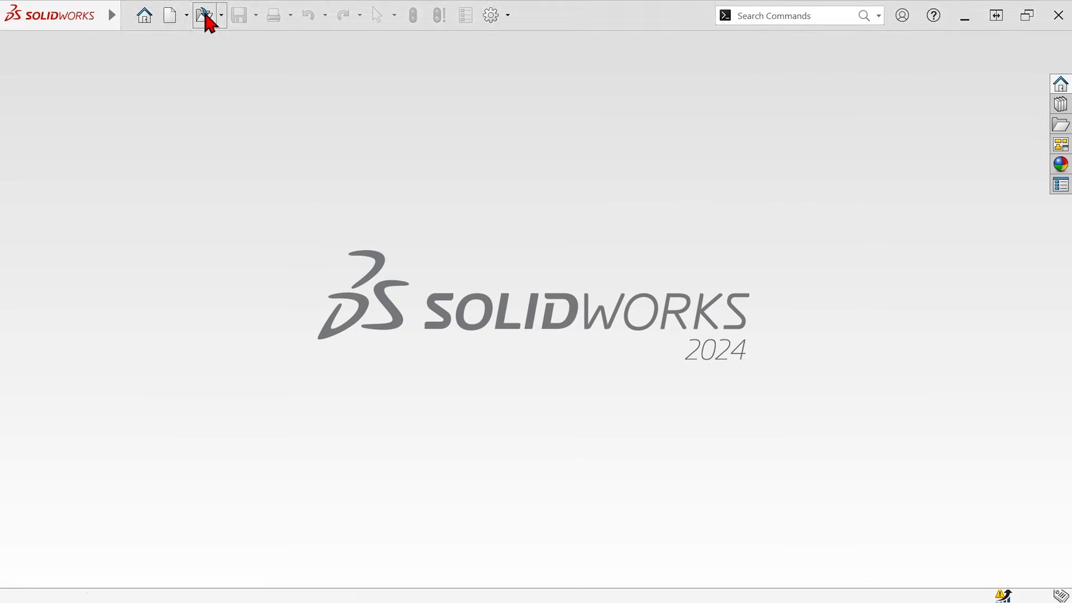
Open 0-BM1226 POTATO BOX.SLDASM with Mode left on Resolved
click(202, 15)
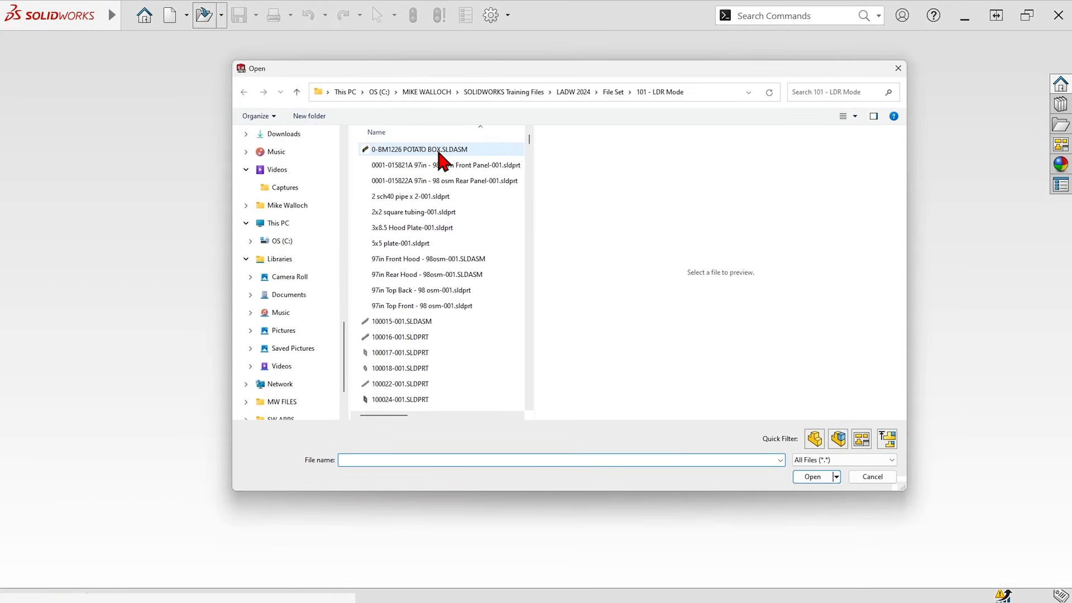
click(418, 148)
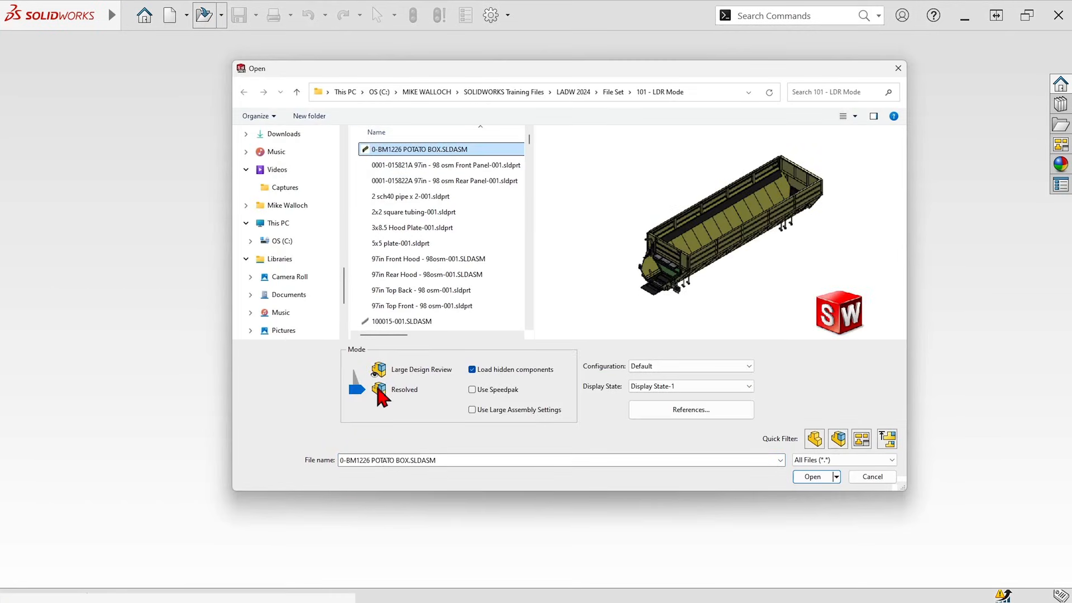
mouse_move(410, 389)
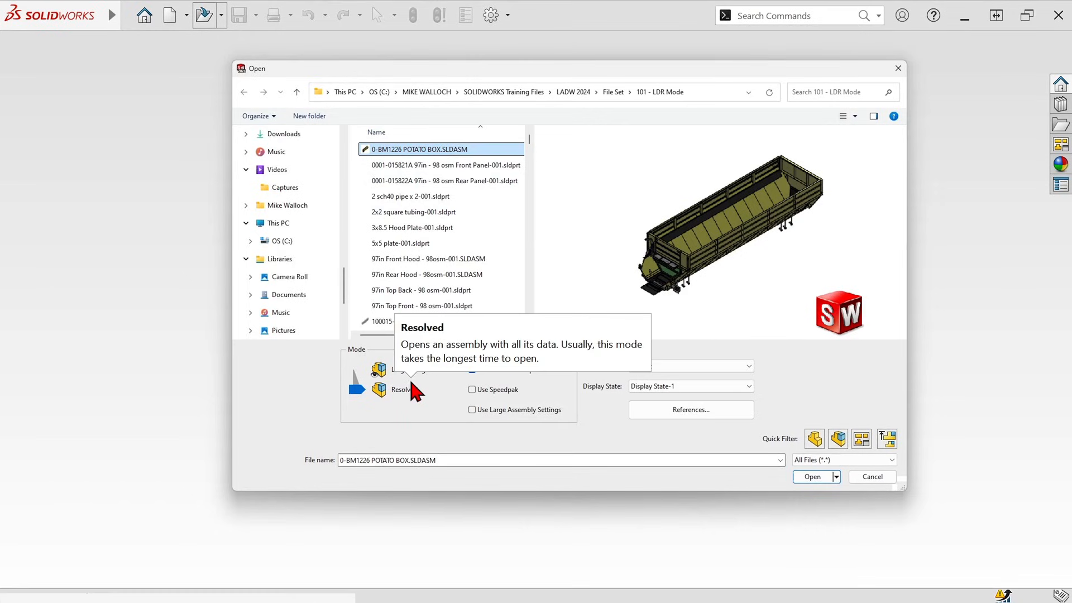
mouse_move(409, 418)
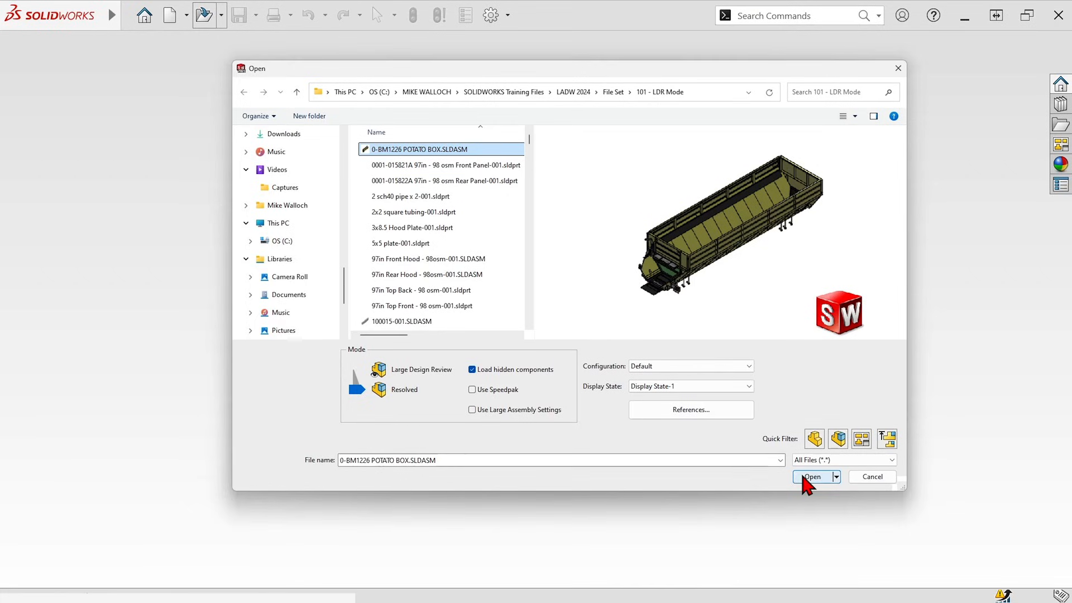
click(812, 477)
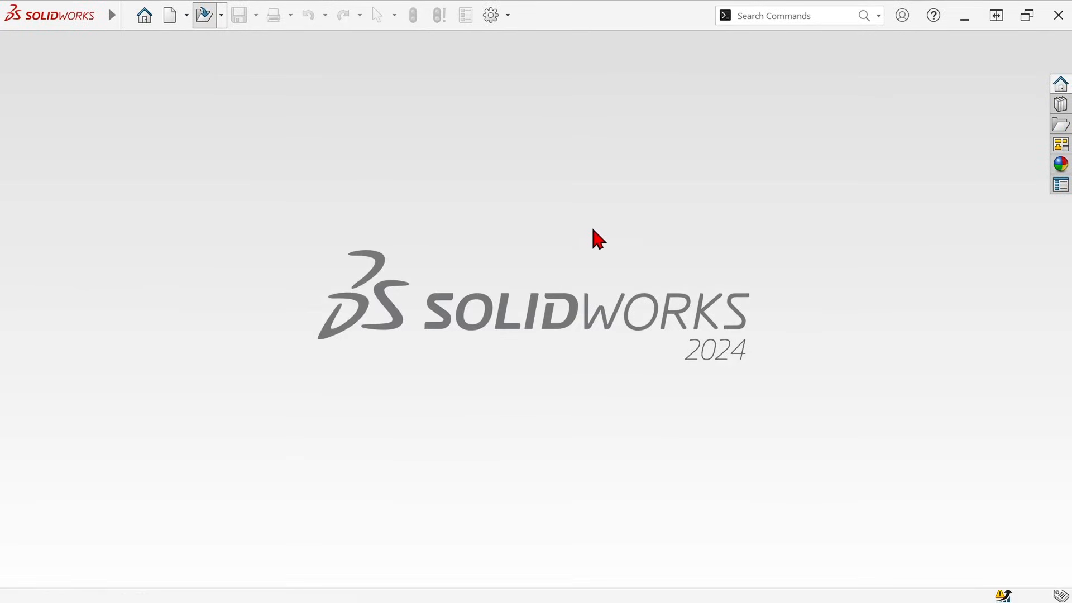
Let the Open Progress indicator finish loading the 3643 components and display the model
click(169, 14)
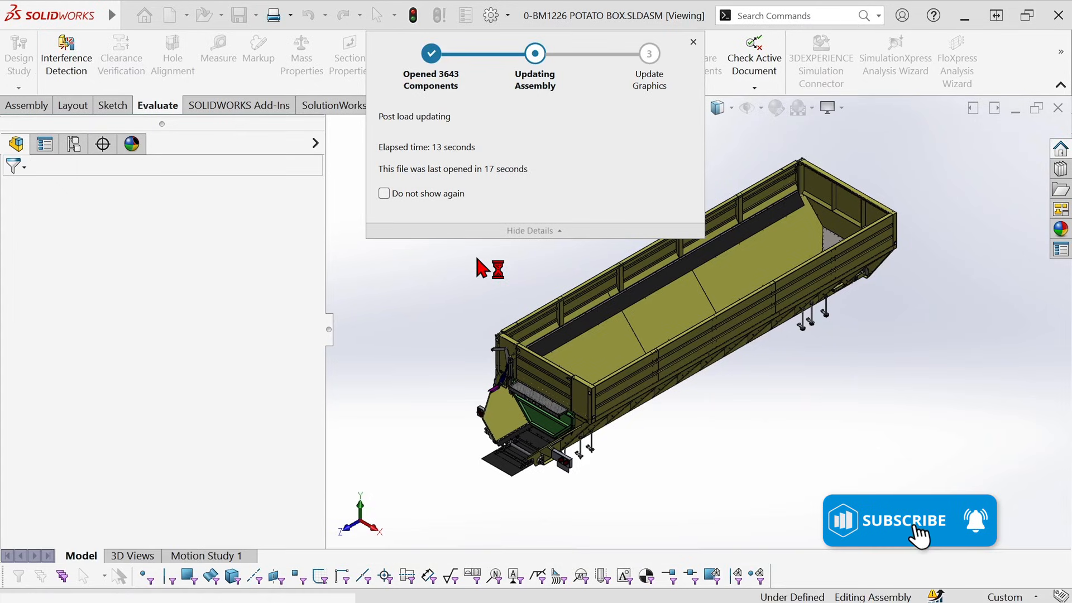
click(909, 520)
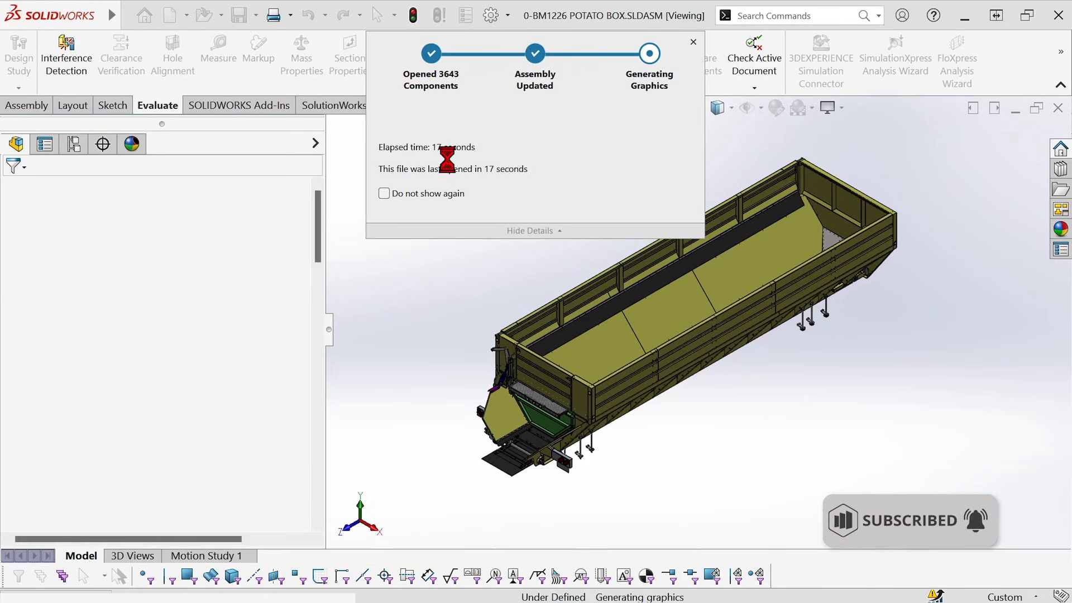
click(692, 42)
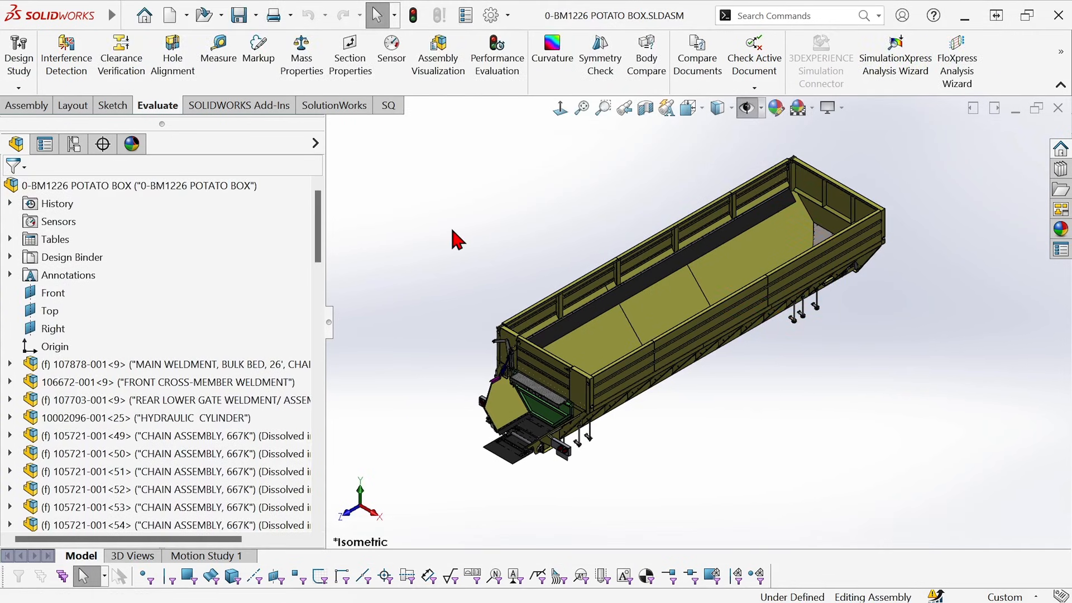
mouse_move(475, 235)
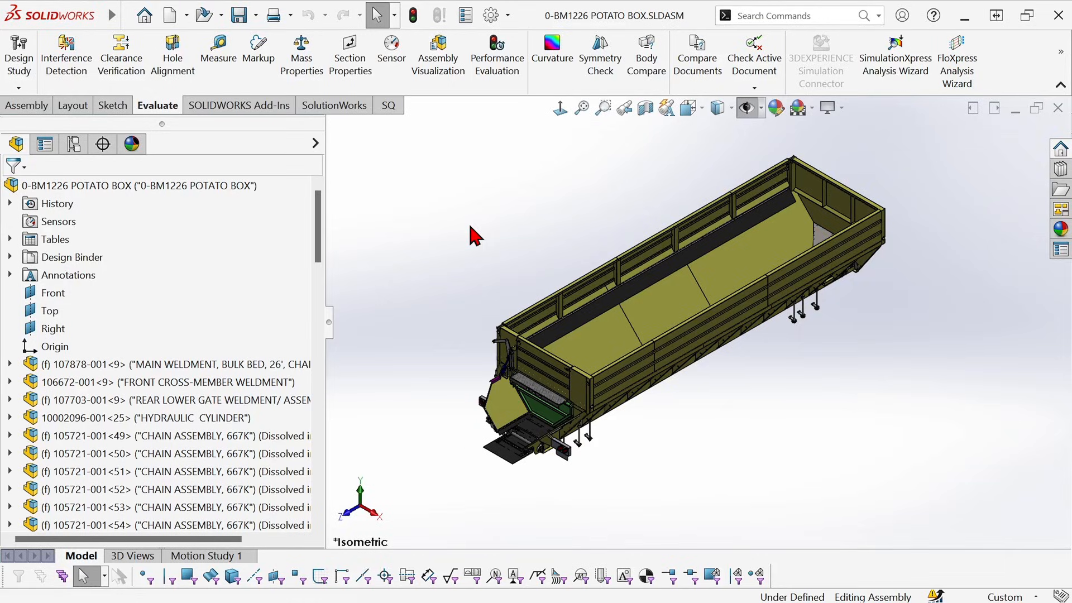